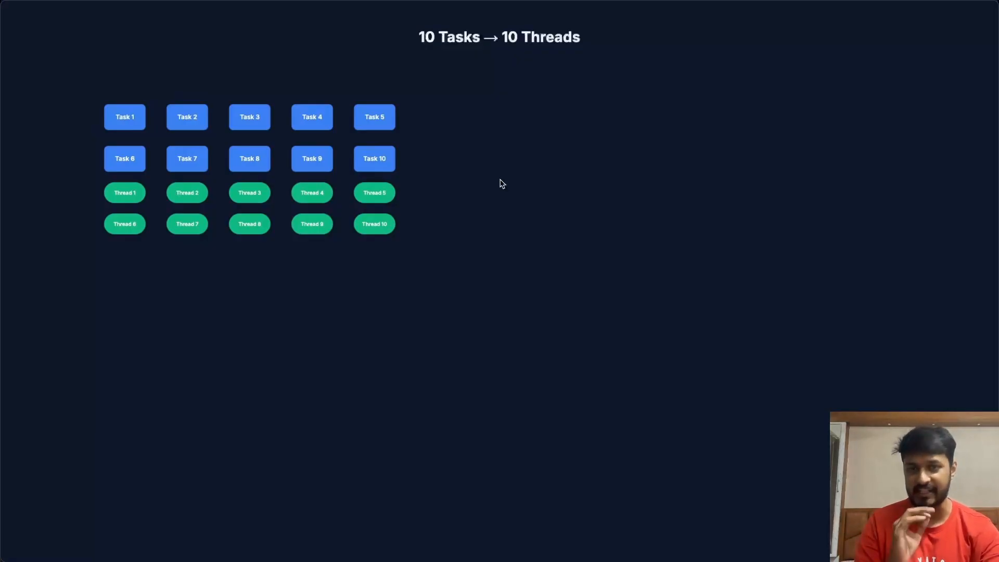
mouse_move(822, 333)
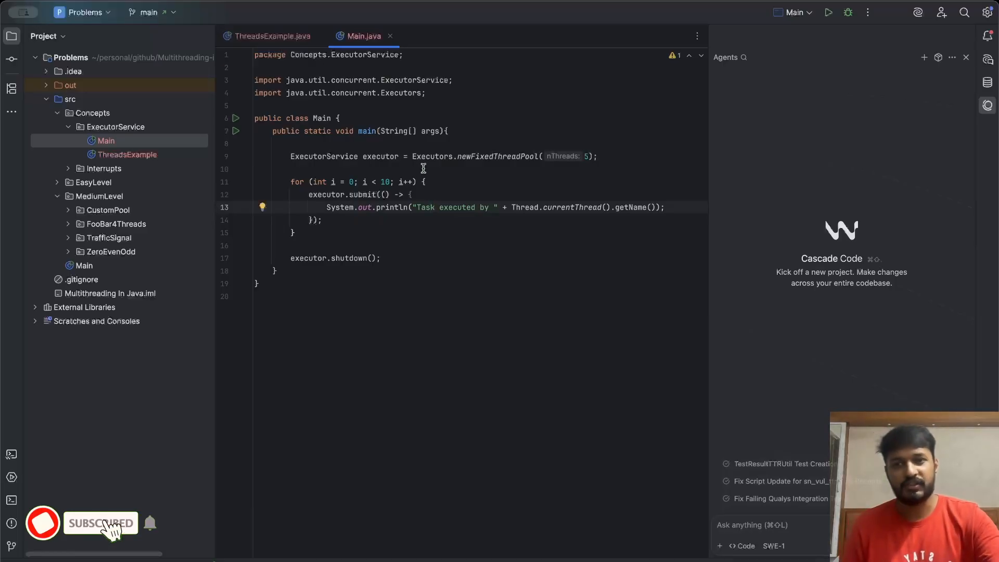
- Highlight the pool-creation, task-submission and shutdown keywords in Main.java while explaining them
double_click(325, 156)
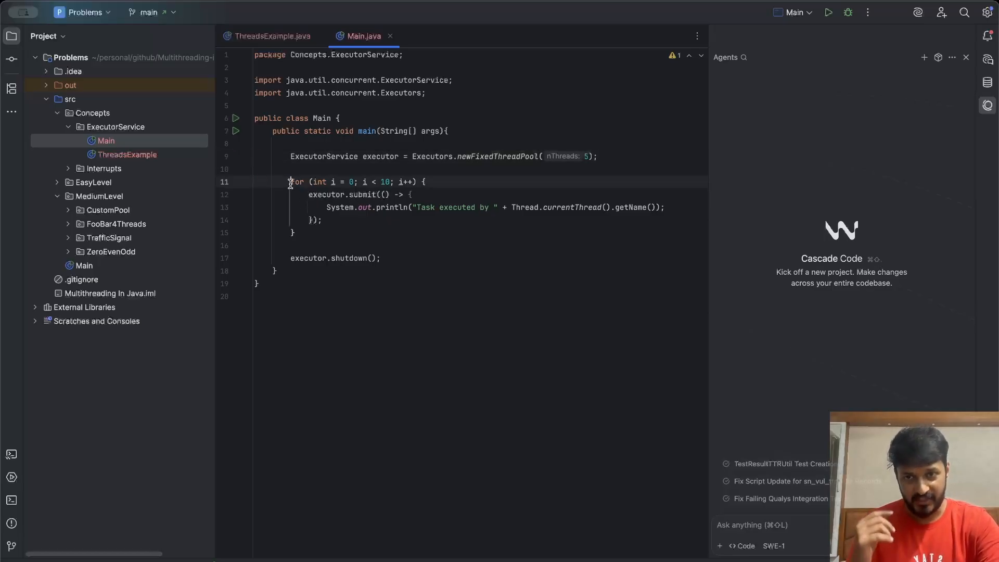
double_click(361, 195)
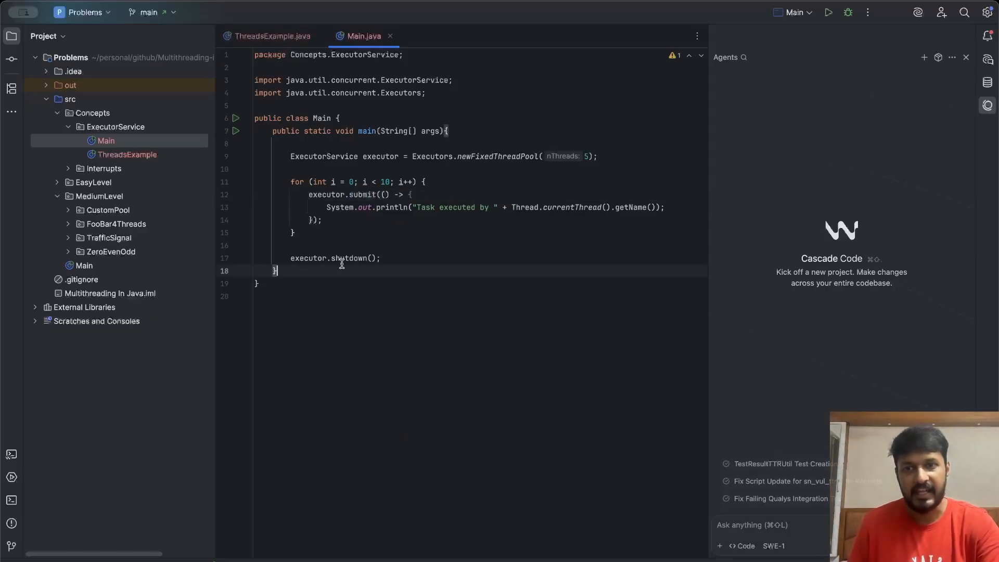
double_click(348, 258)
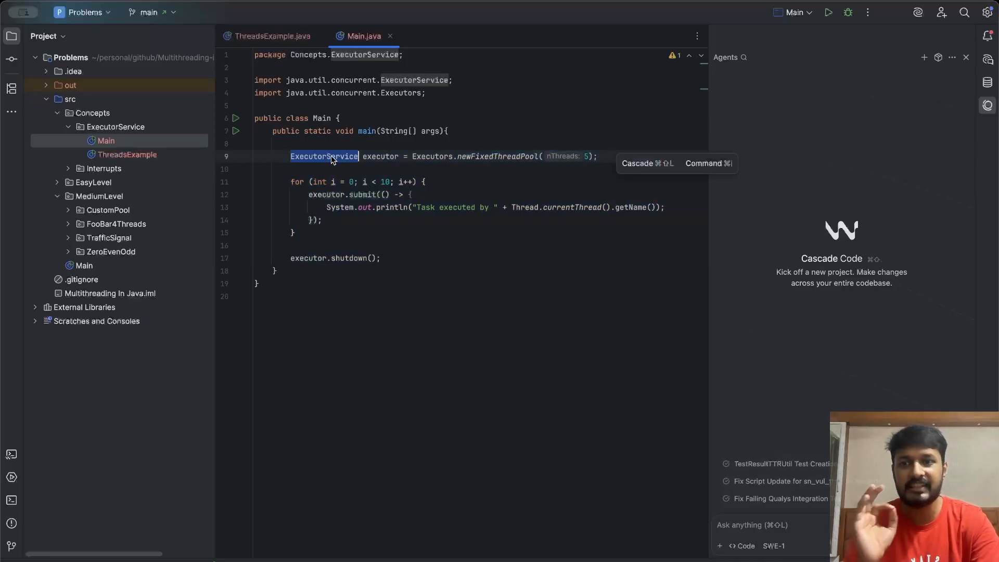
mouse_move(366, 207)
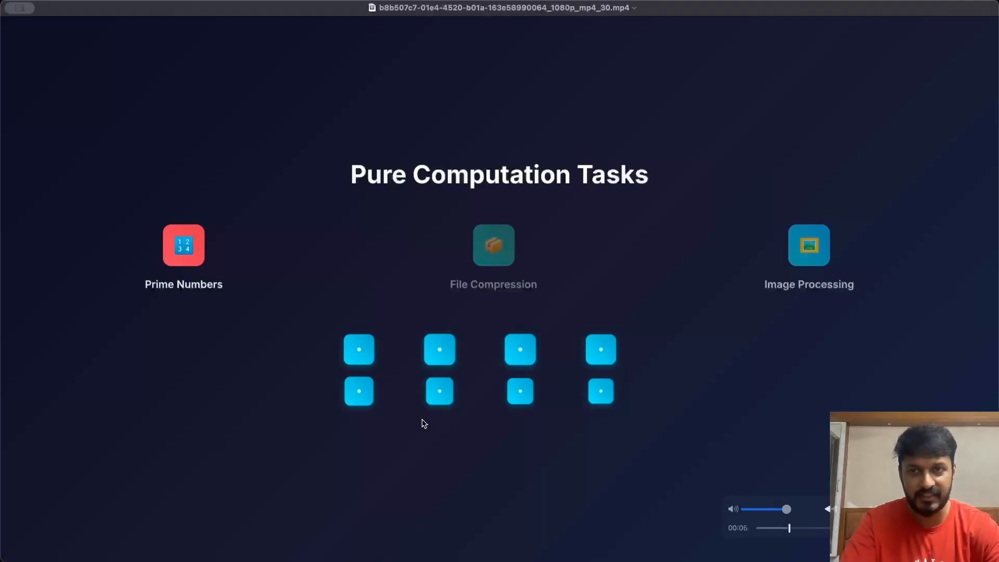
mouse_move(378, 346)
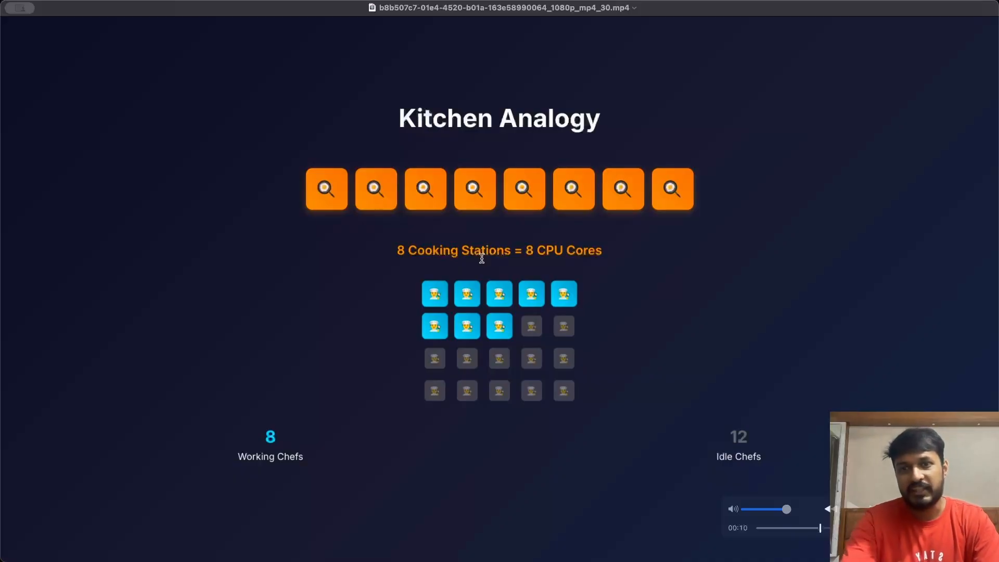
mouse_move(446, 321)
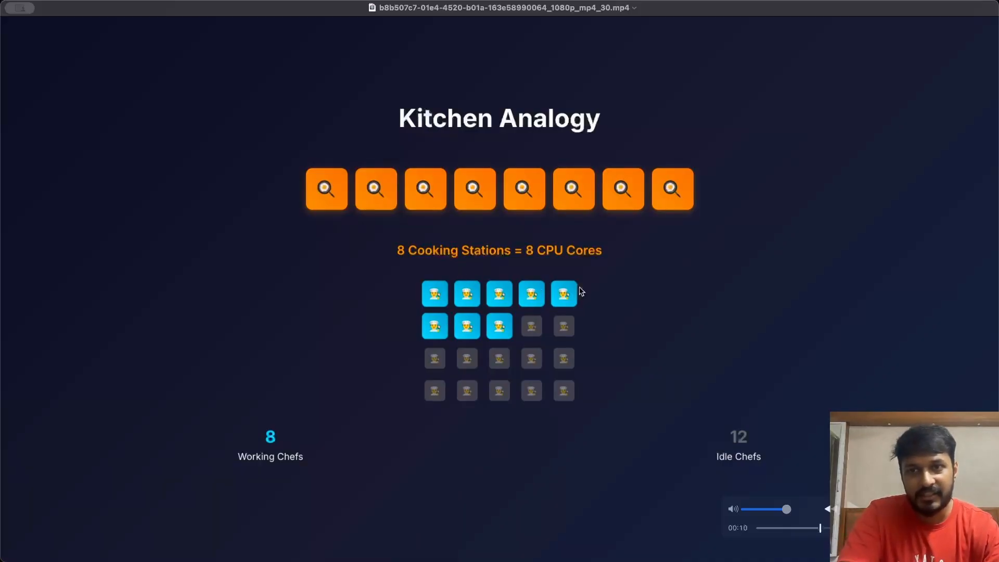
mouse_move(504, 285)
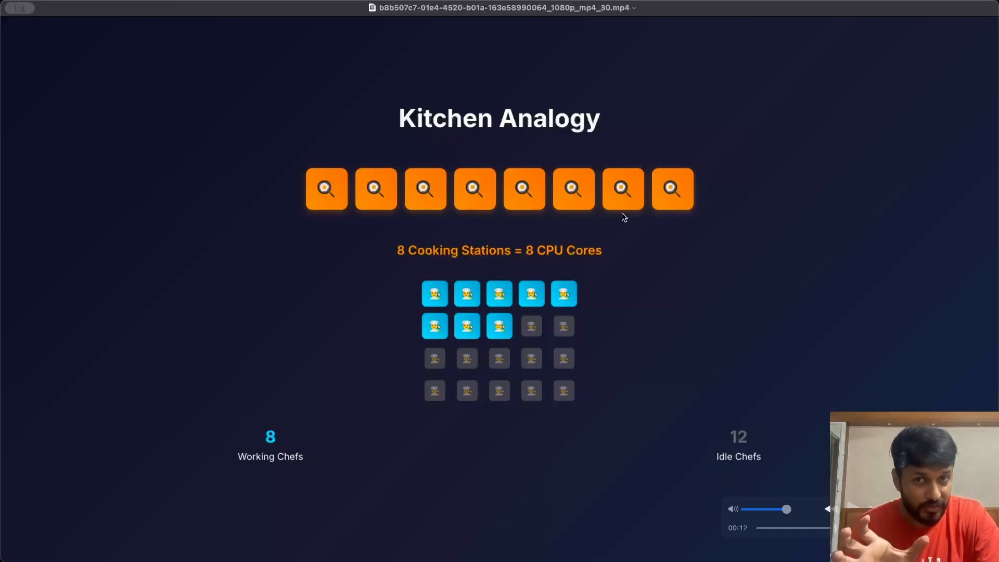
mouse_move(537, 369)
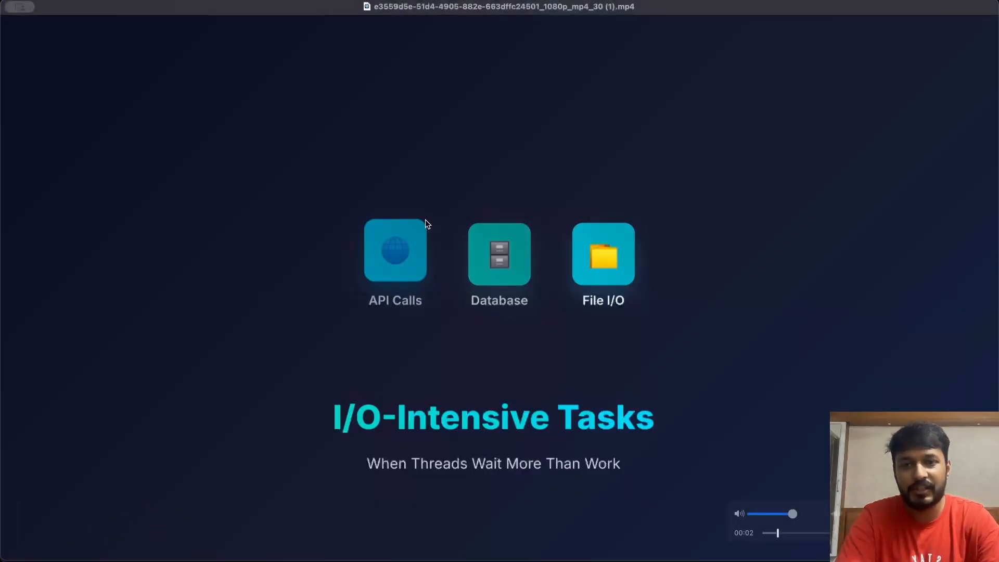
mouse_move(482, 283)
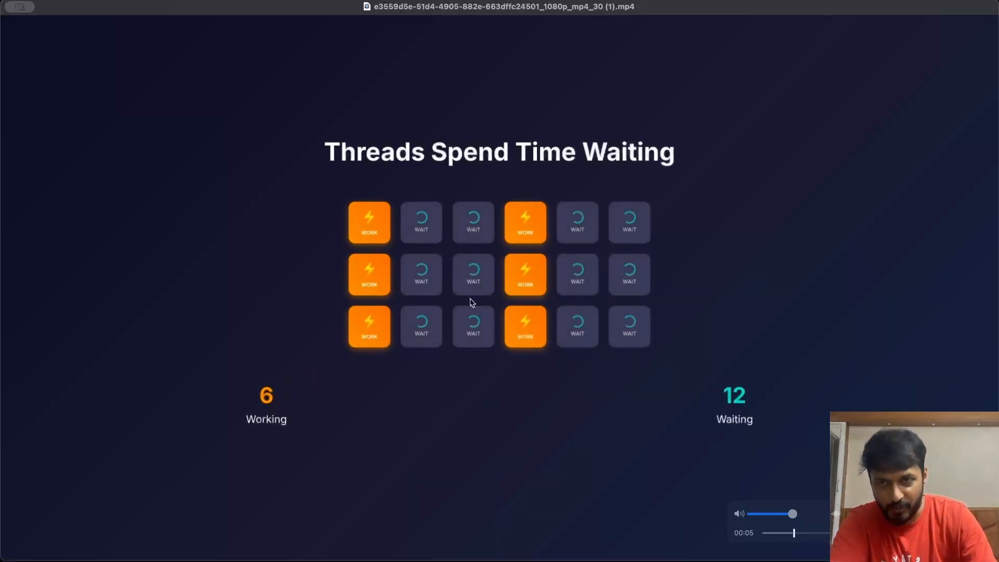
mouse_move(443, 265)
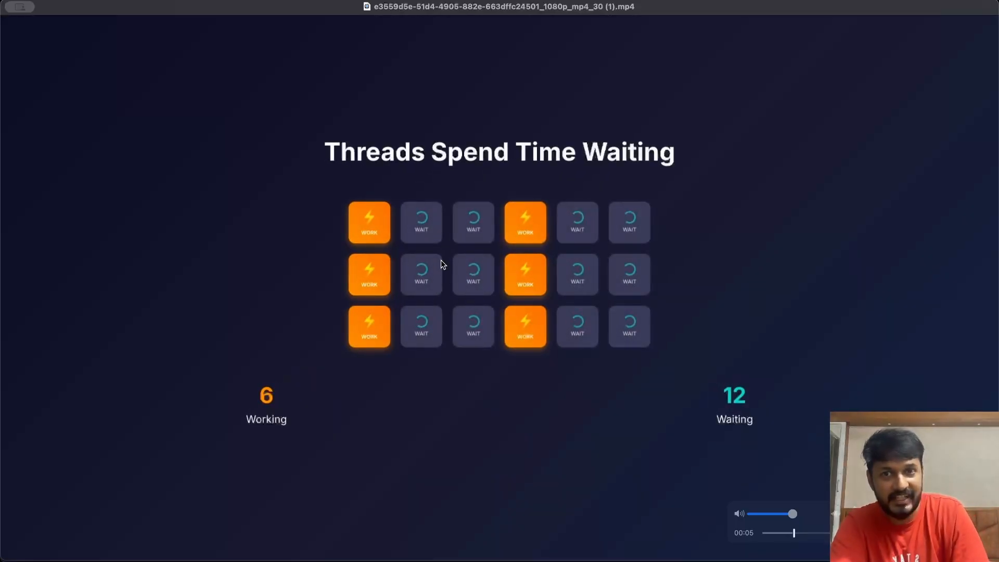
mouse_move(331, 318)
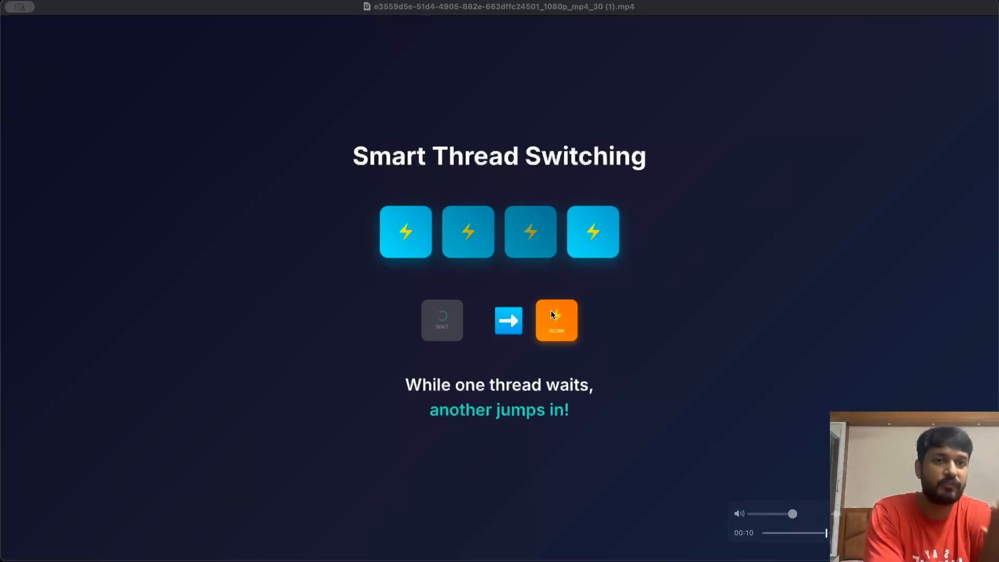
mouse_move(516, 311)
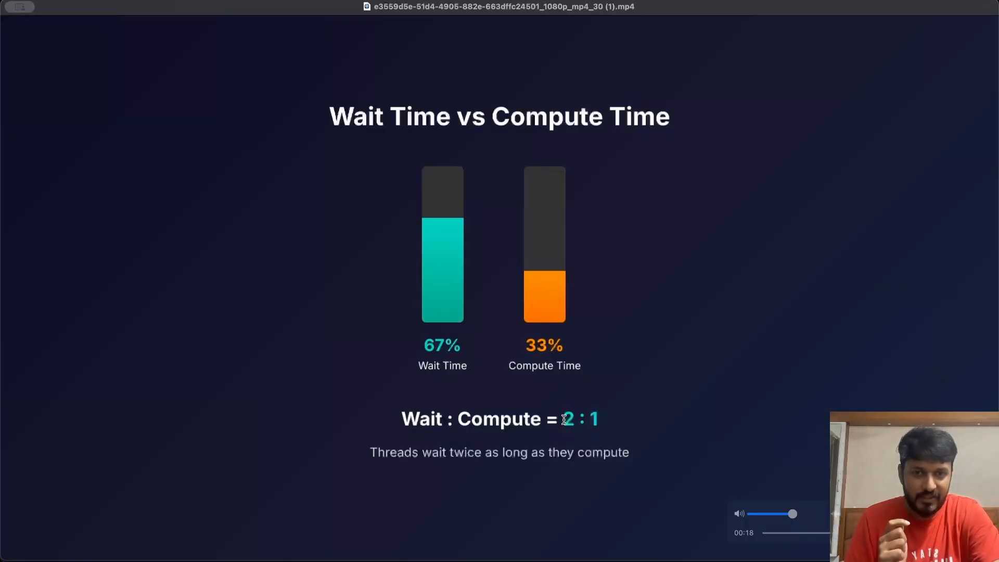
- Resume the clip past the 67% waiting vs 33% computing chart to the threading formula
double_click(570, 418)
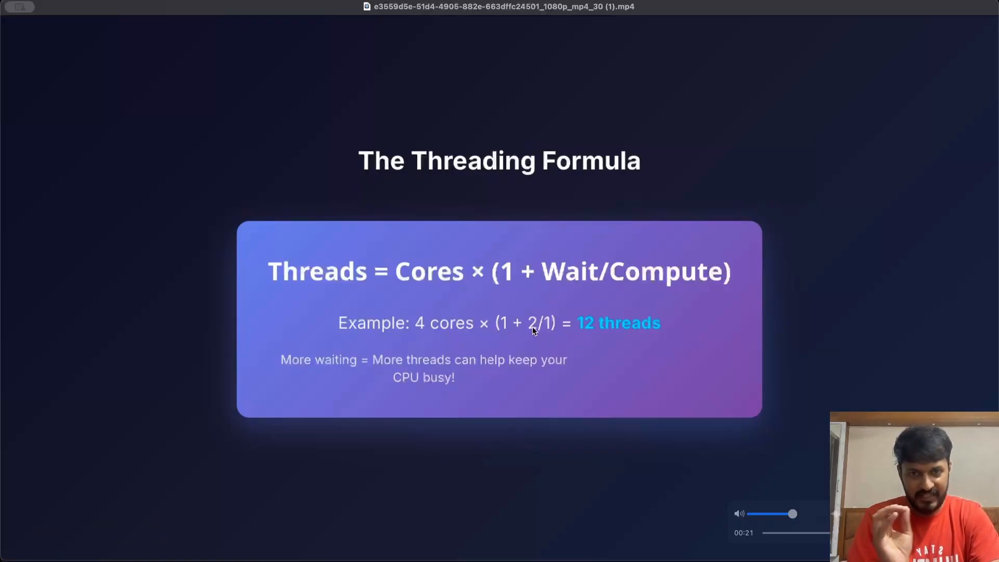
mouse_move(411, 334)
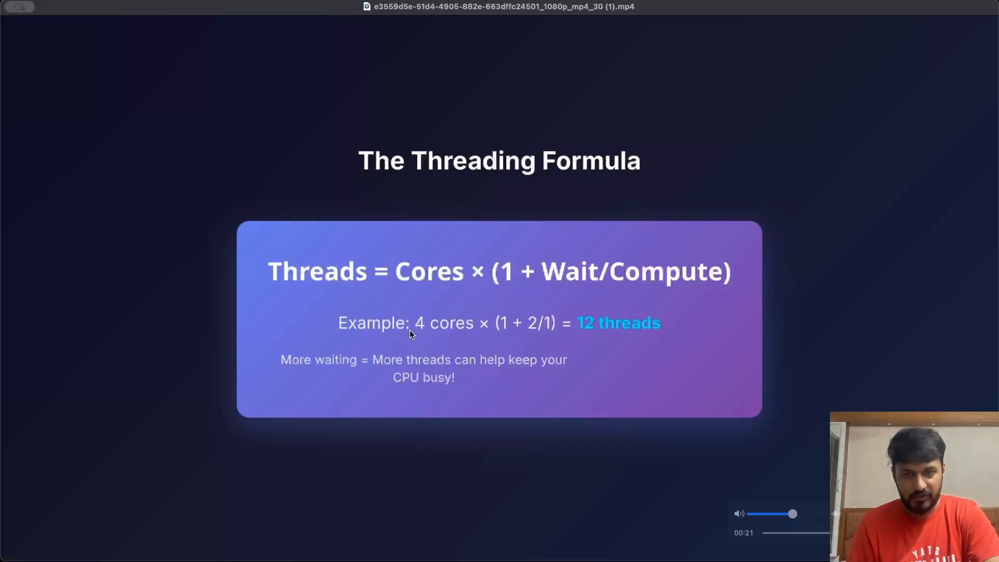
mouse_move(456, 331)
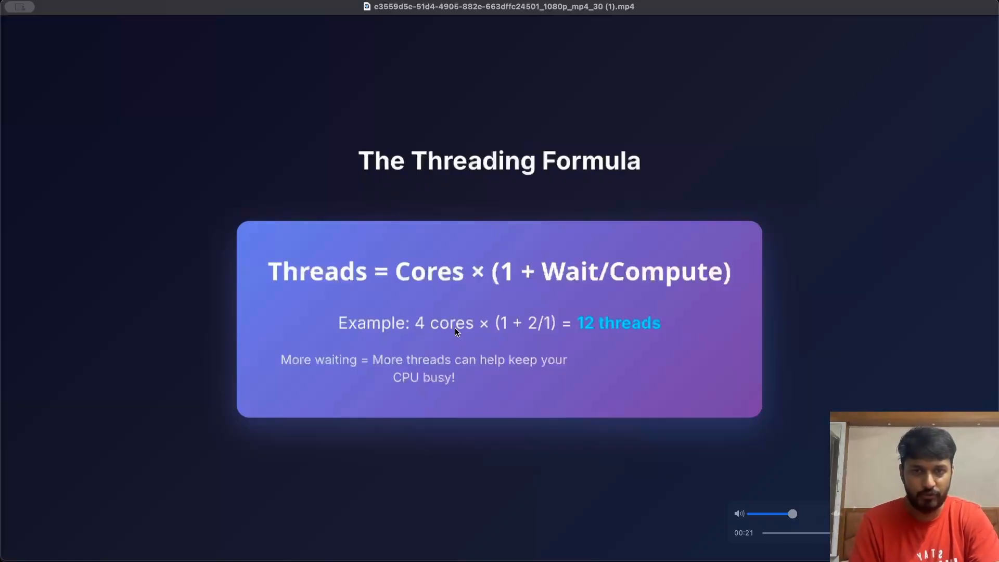
mouse_move(478, 334)
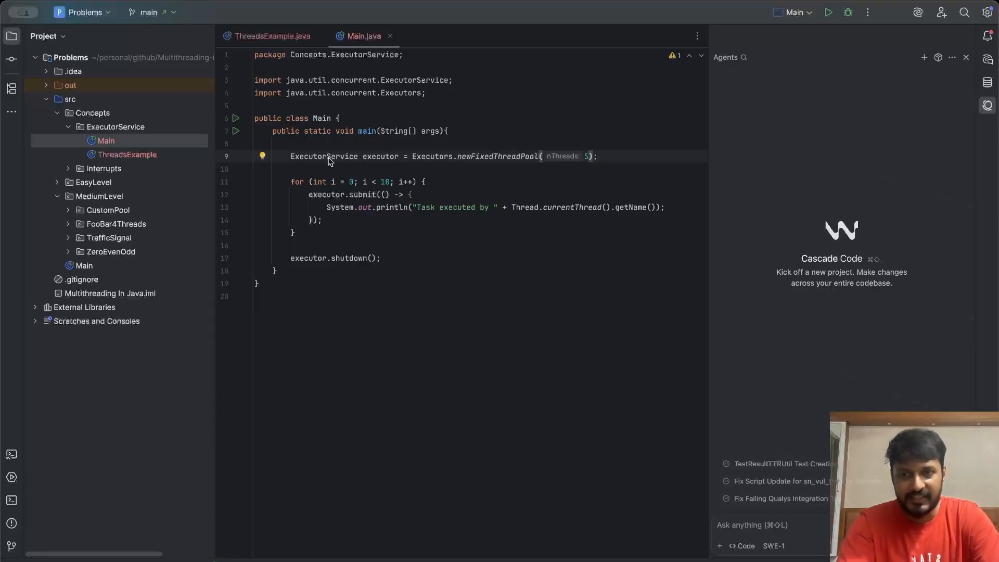
mouse_move(426, 166)
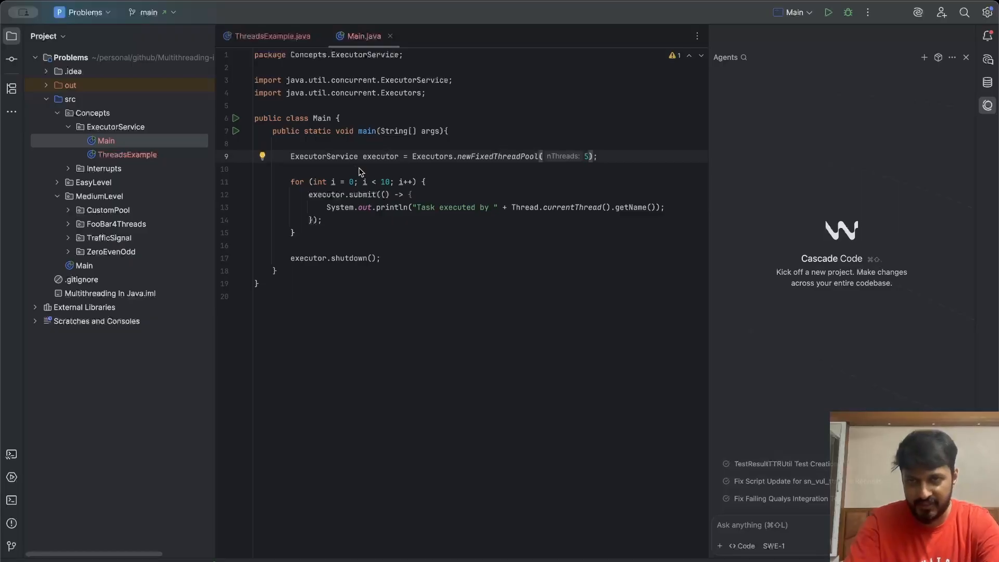
- Highlight the newFixedThreadPool call in Main.java before navigating into the JDK sources
double_click(323, 156)
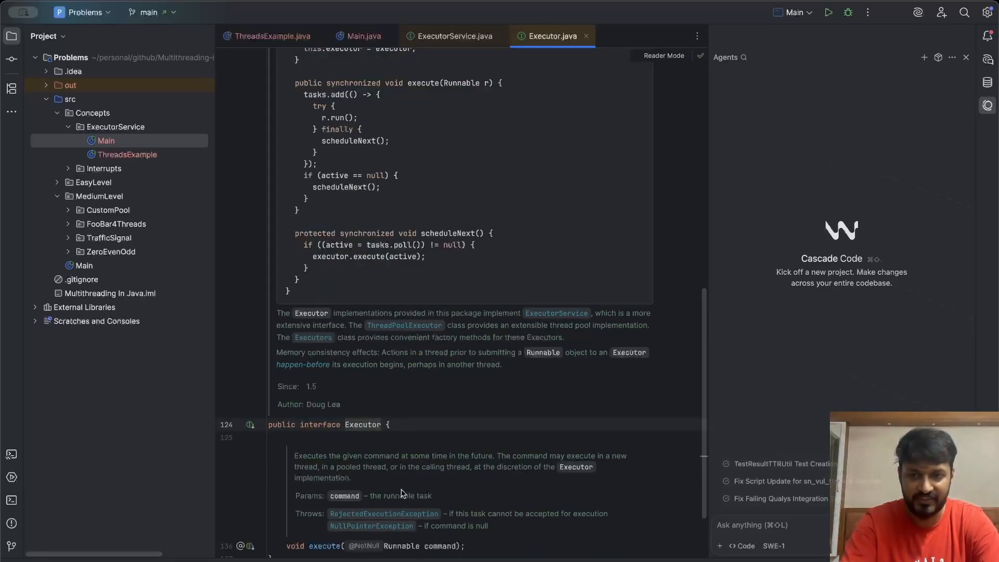
- Move between the ThreadsExample, Executors and ExecutorService sources, ending on newFixedThreadPool's ThreadPoolExecutor
click(271, 35)
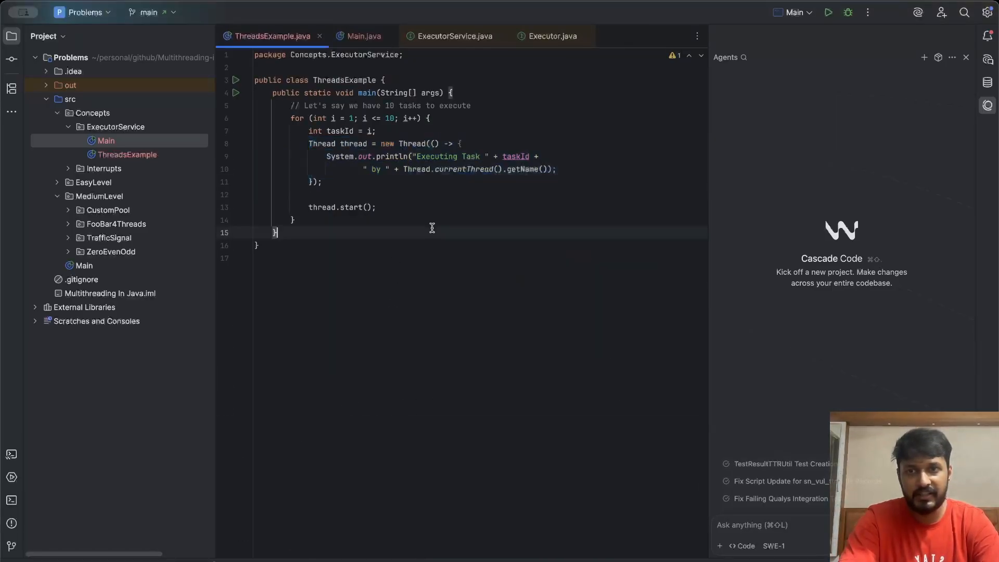
click(442, 36)
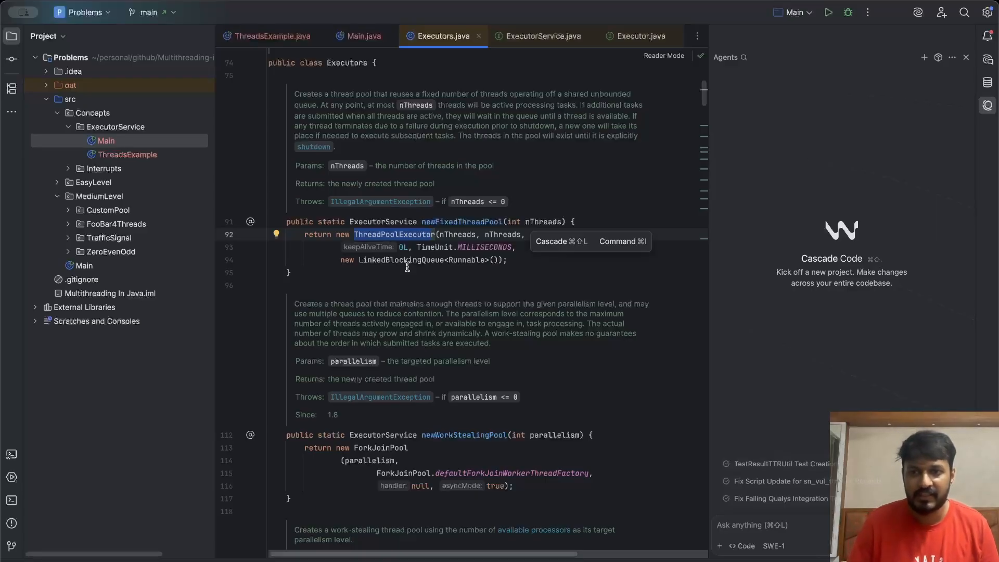
mouse_move(349, 111)
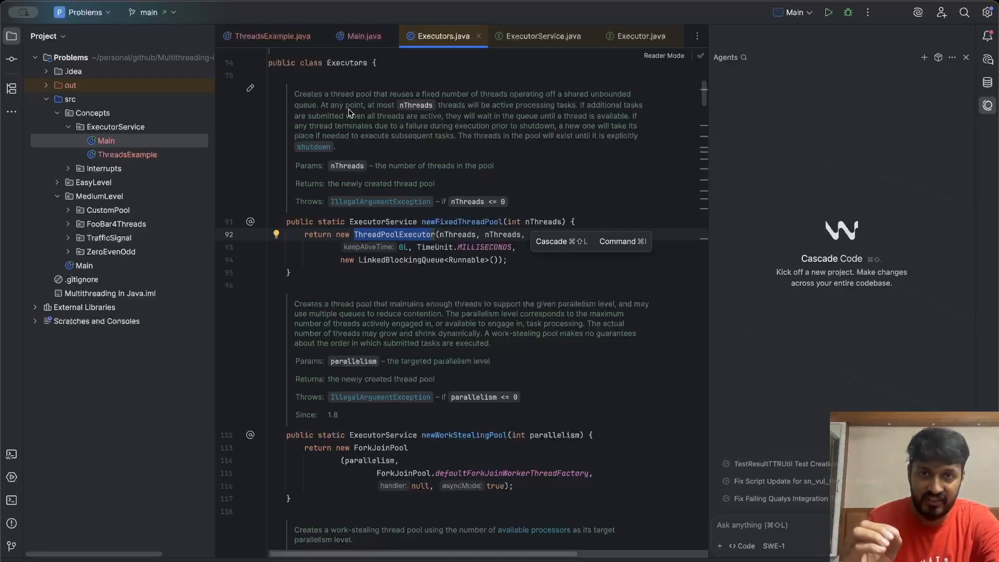
click(542, 36)
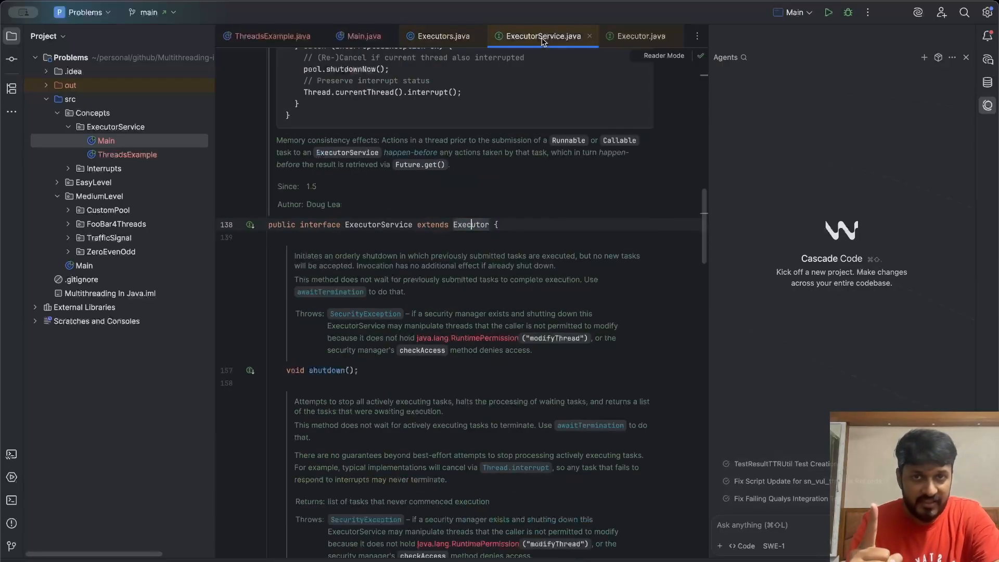
click(440, 35)
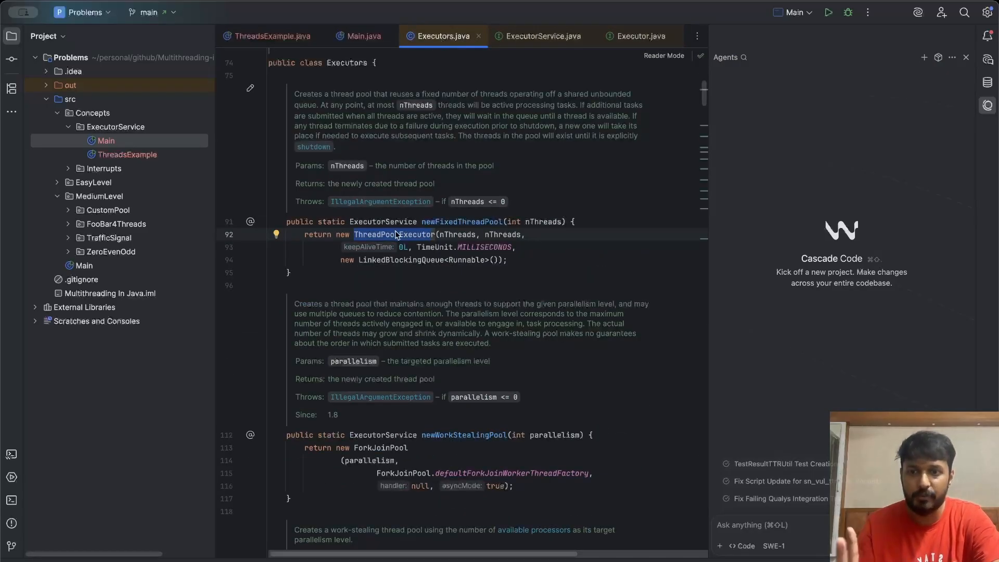
mouse_move(446, 349)
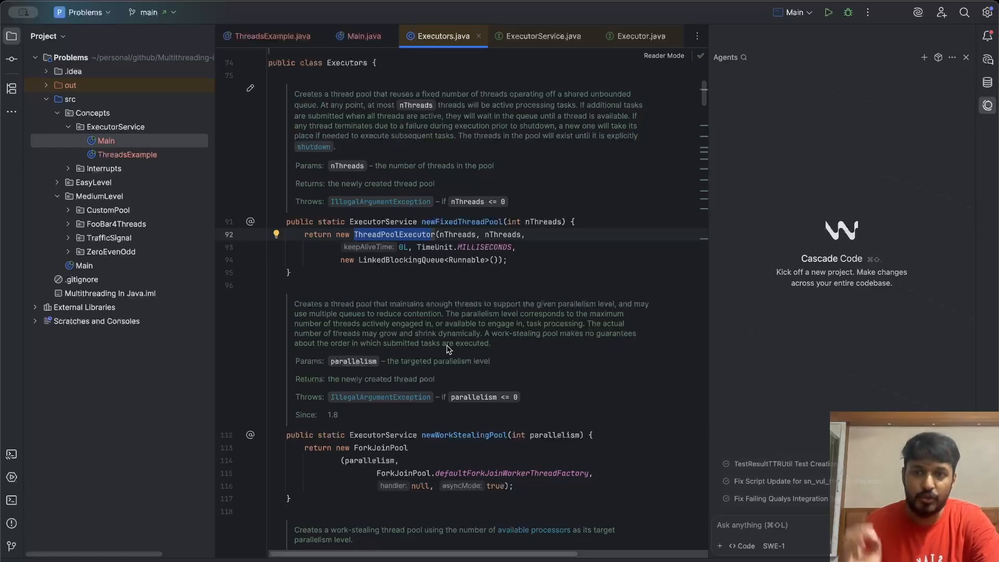